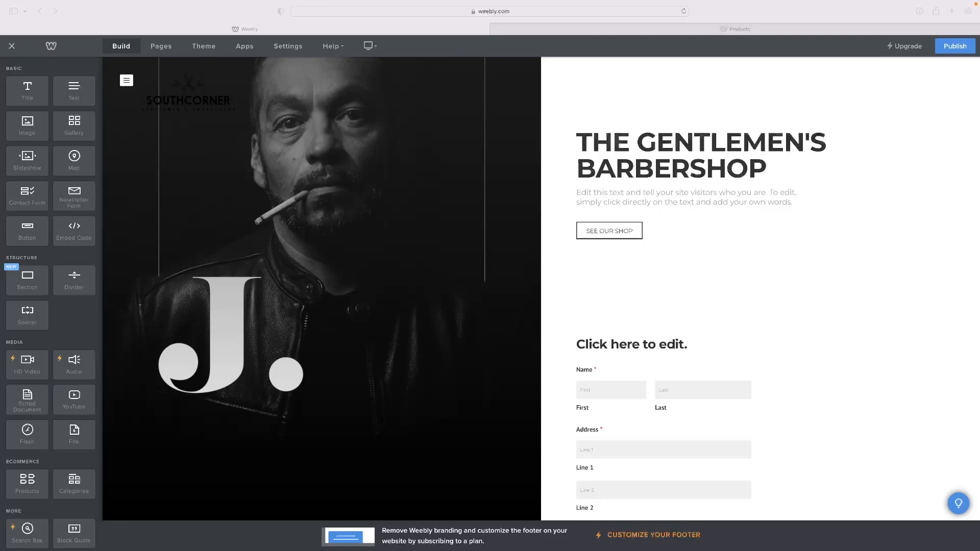
mouse_move(384, 105)
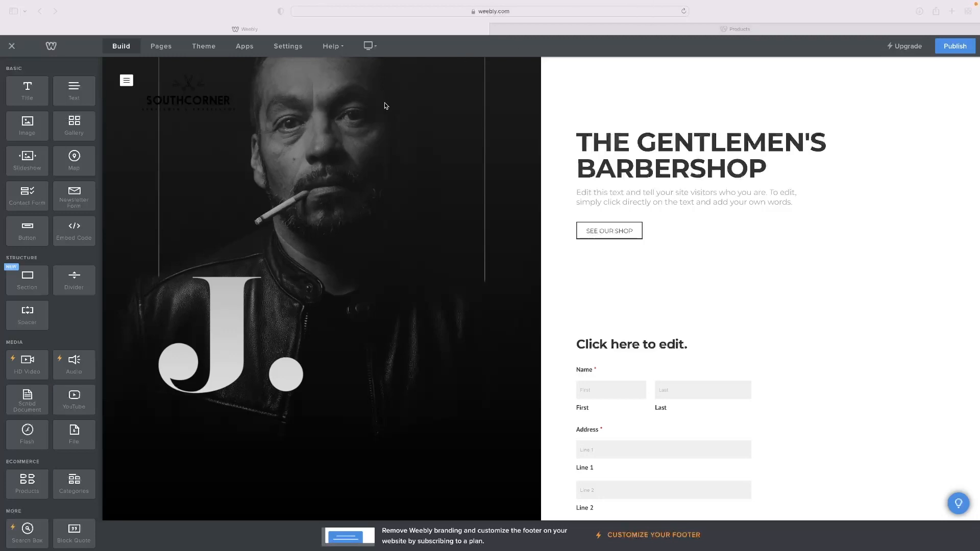
mouse_move(311, 61)
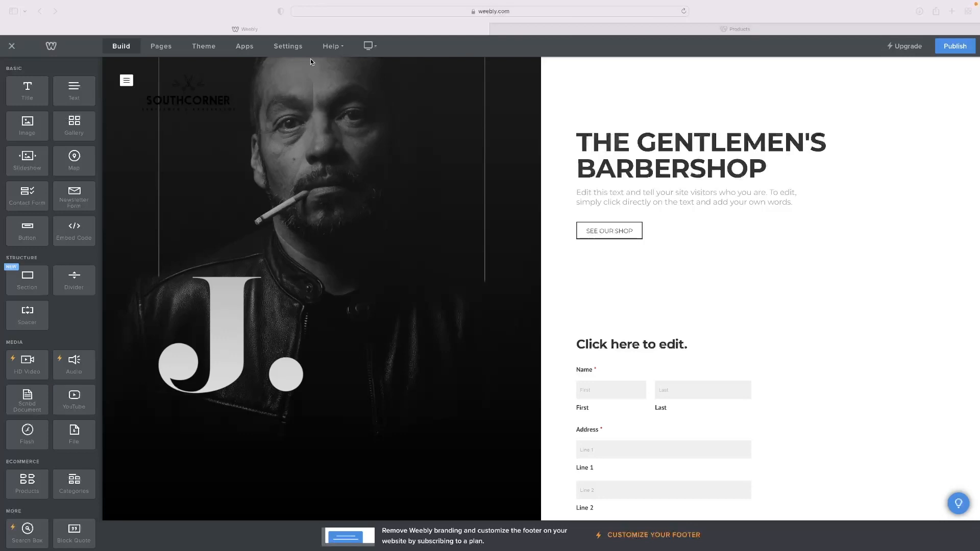
Open the site's Settings and start changing the Site Address
left_click(287, 45)
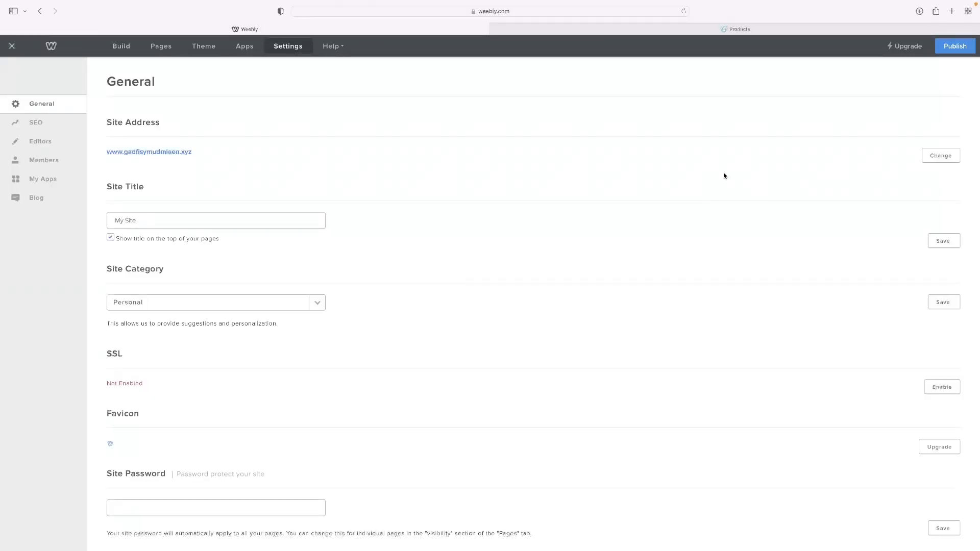
mouse_move(940, 156)
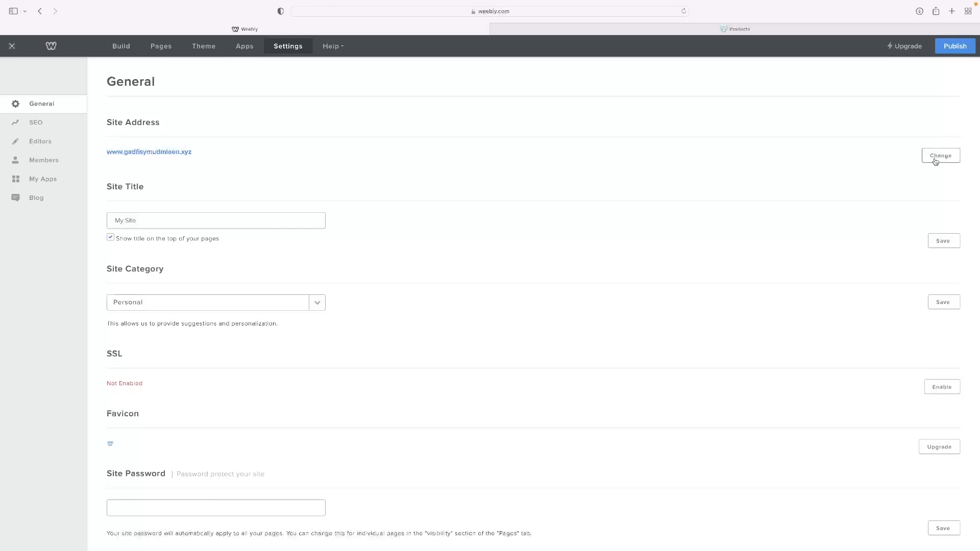
left_click(941, 155)
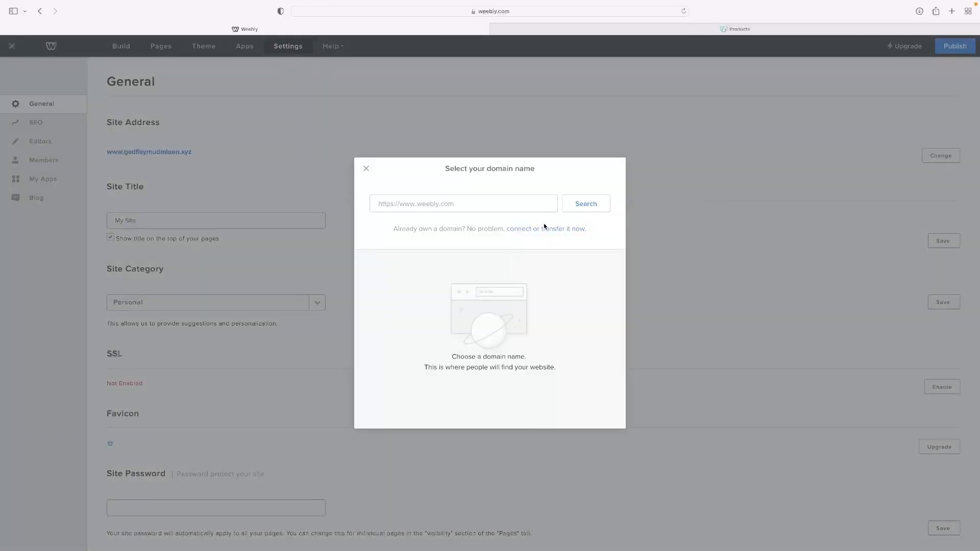
mouse_move(541, 229)
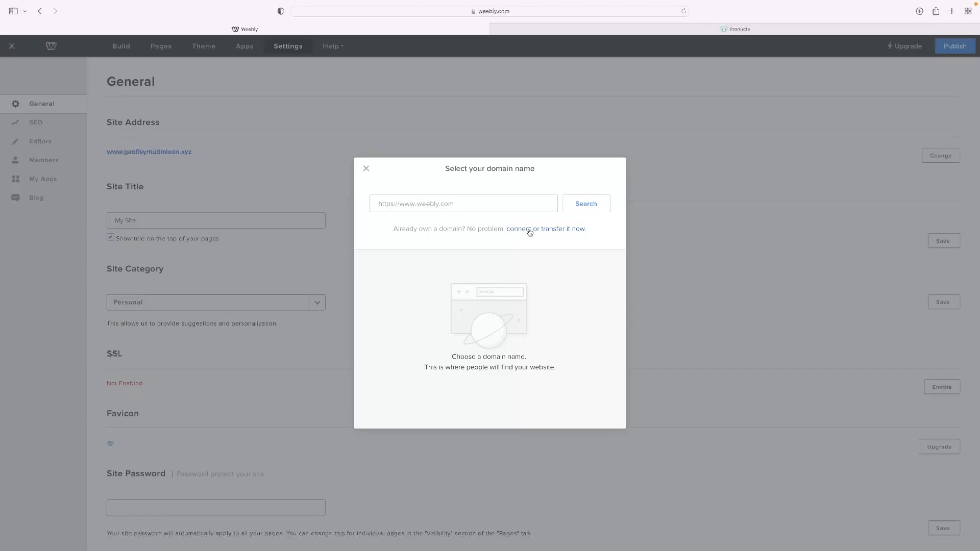
left_click(545, 229)
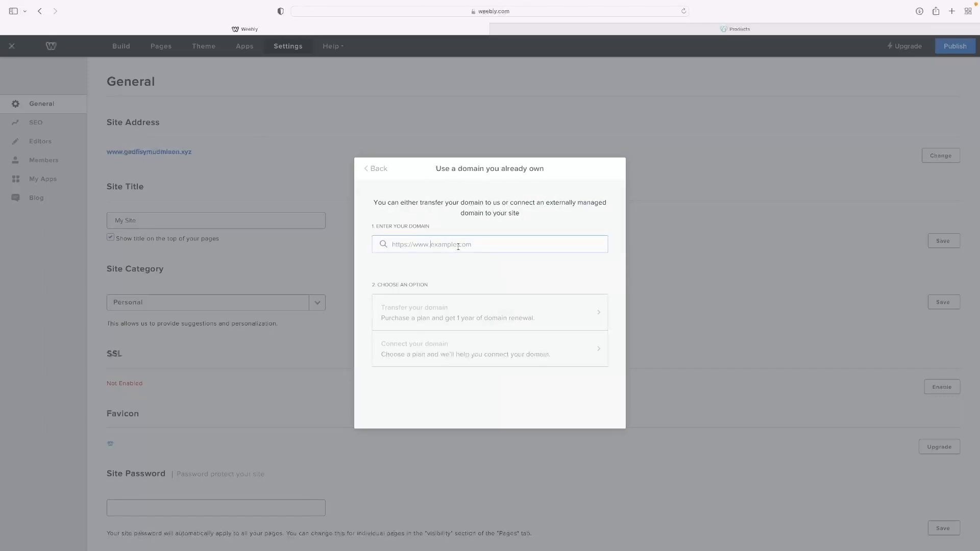
type("https://www w")
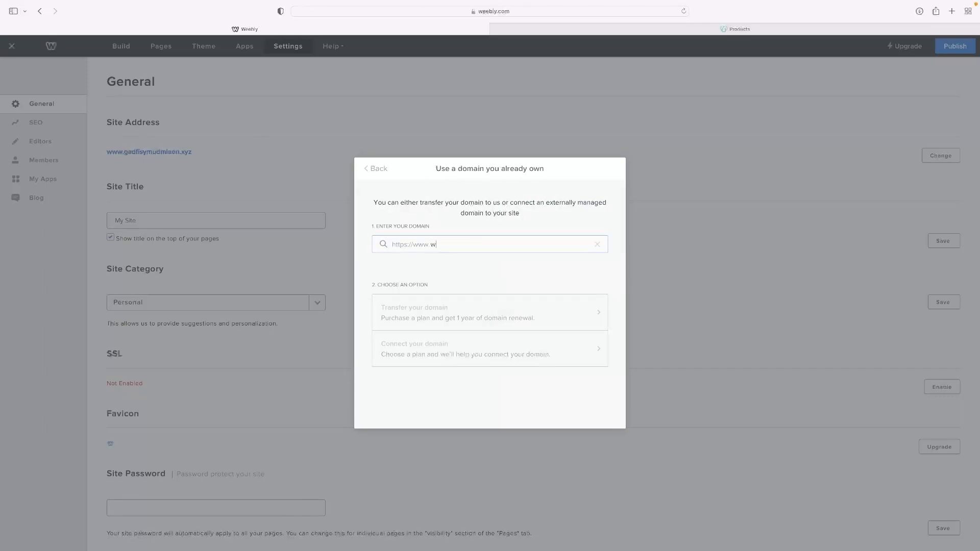
type("ww")
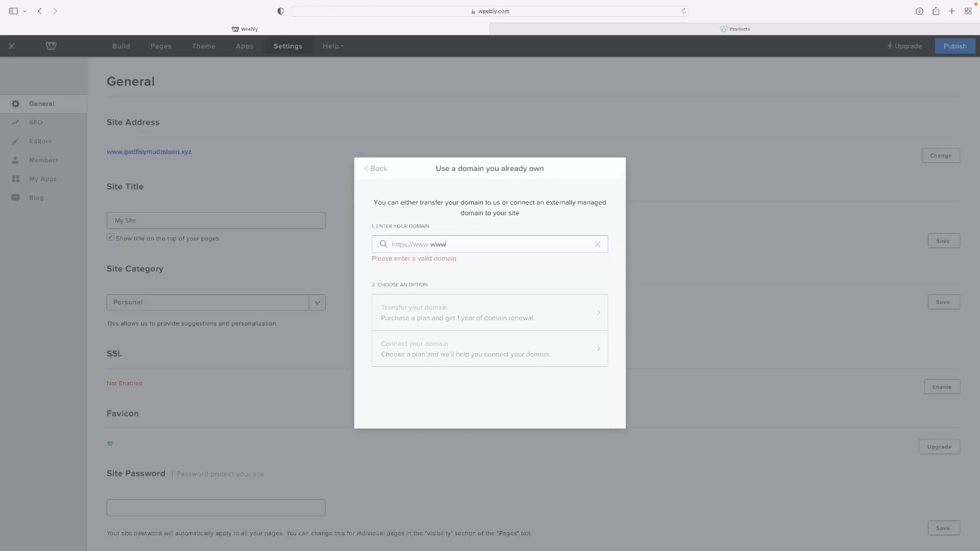
type(".theresinlab.c")
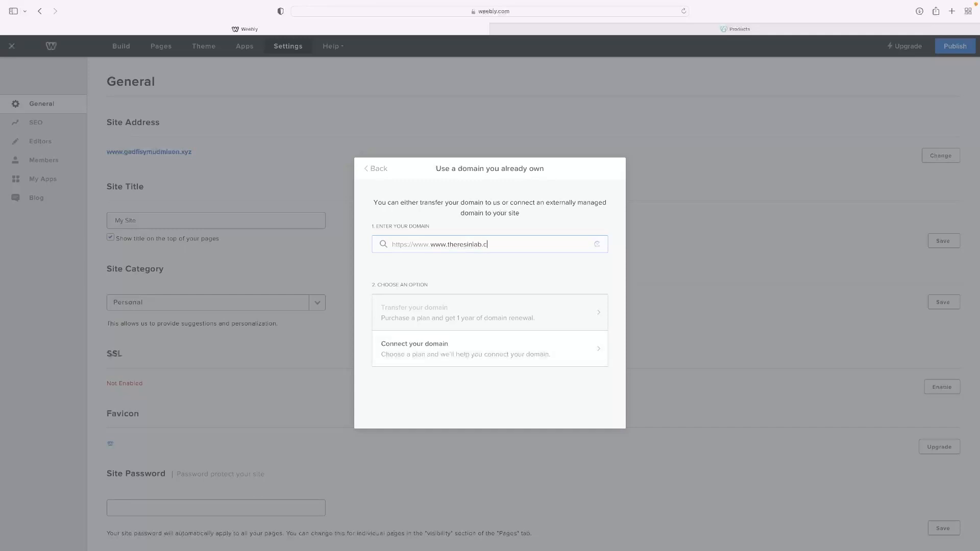
type("om")
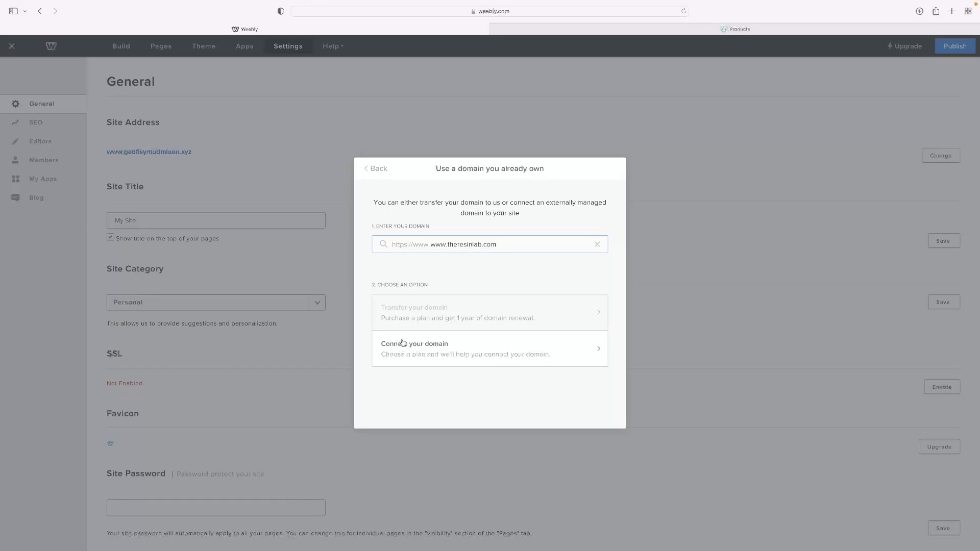
mouse_move(446, 346)
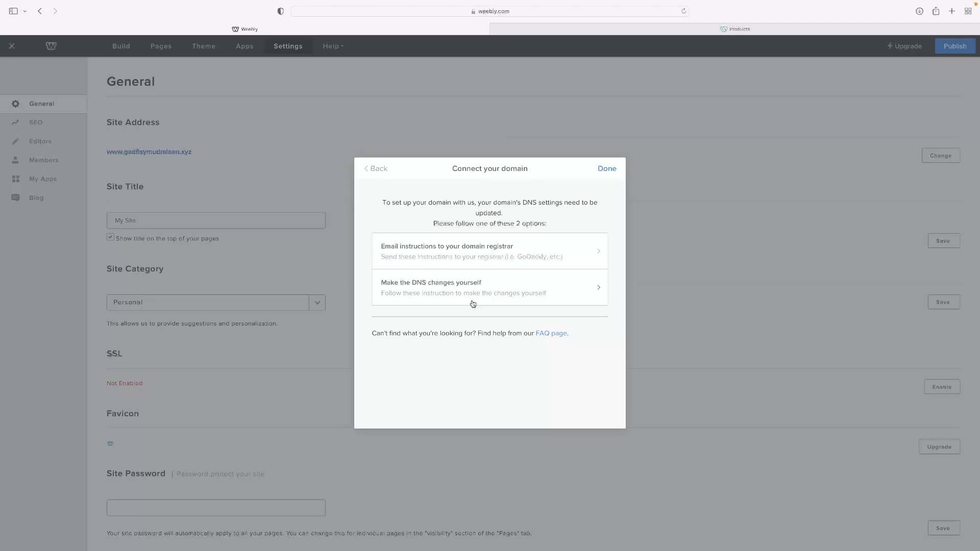
Choose to make the DNS changes yourself, showing A records for 199.34.228.77
left_click(490, 287)
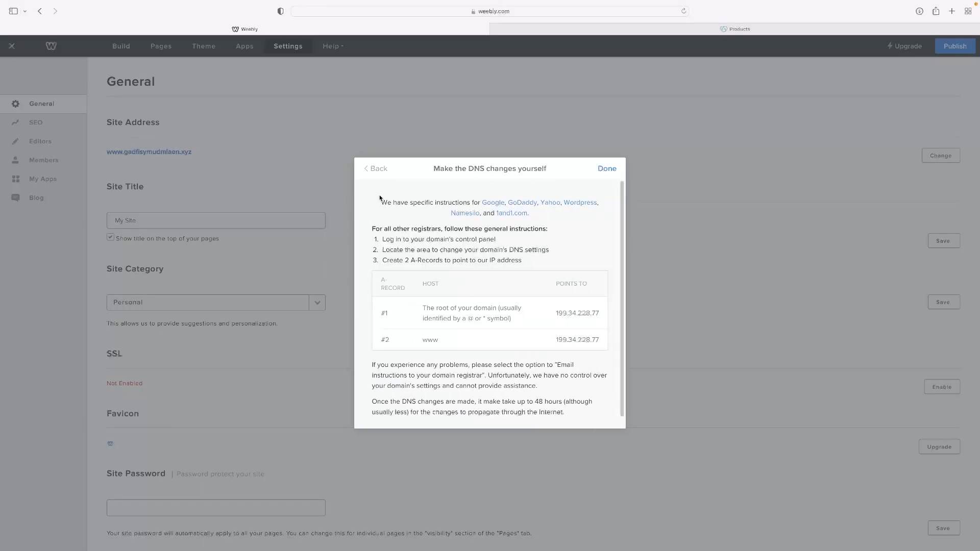
mouse_move(530, 201)
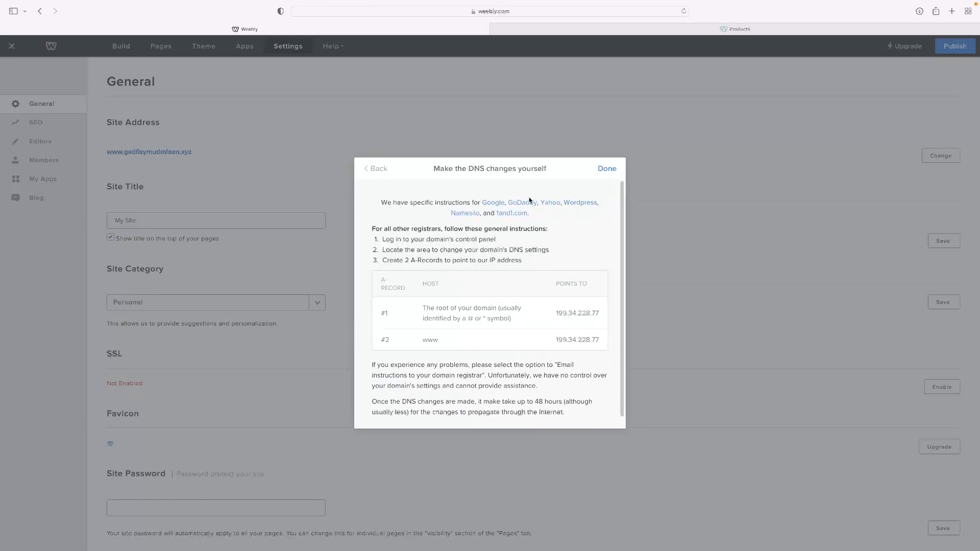
mouse_move(522, 203)
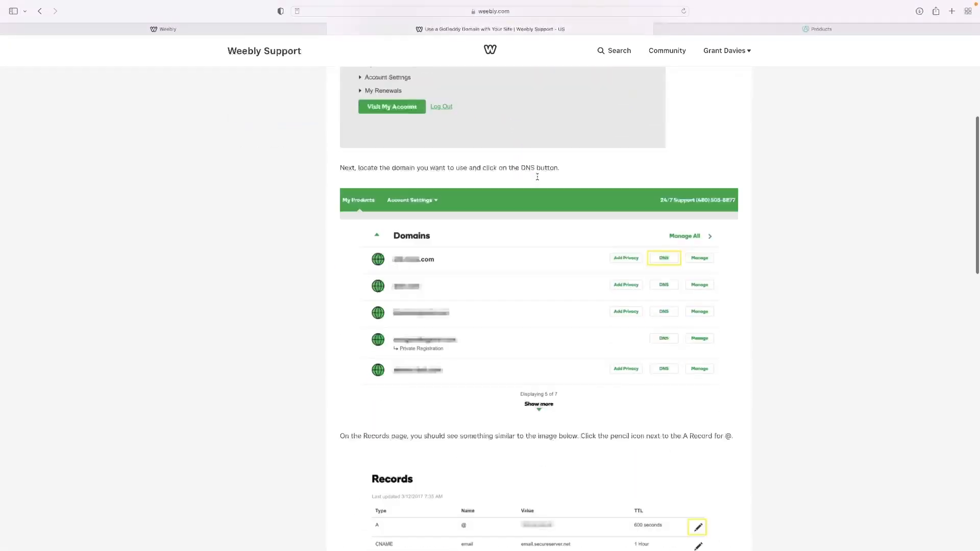
Scroll through Weebly Support's GoDaddy DNS guide
scroll("down", 3)
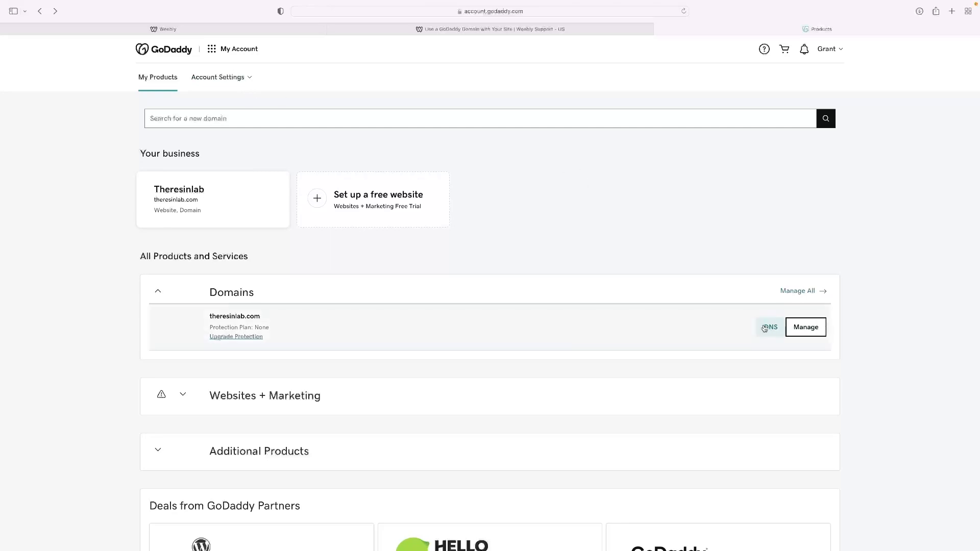
Open GoDaddy DNS management for theresinlab.com, finding its existing A records uneditable
left_click(770, 327)
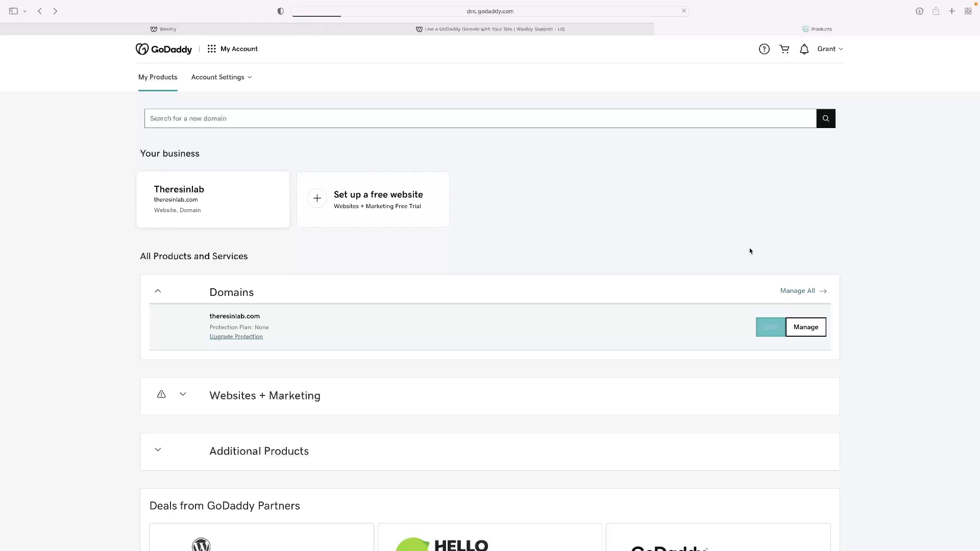
left_click(805, 327)
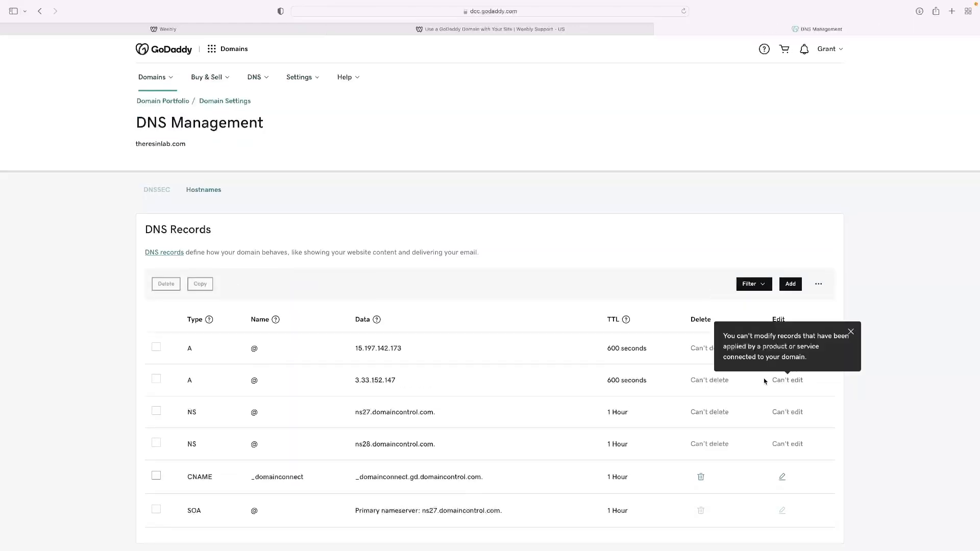
scroll("down", 3)
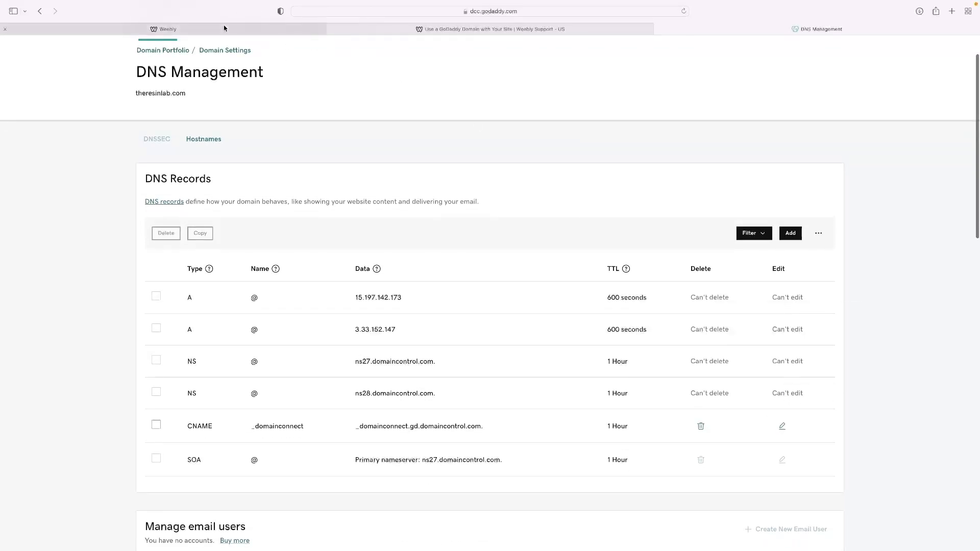
left_click(167, 29)
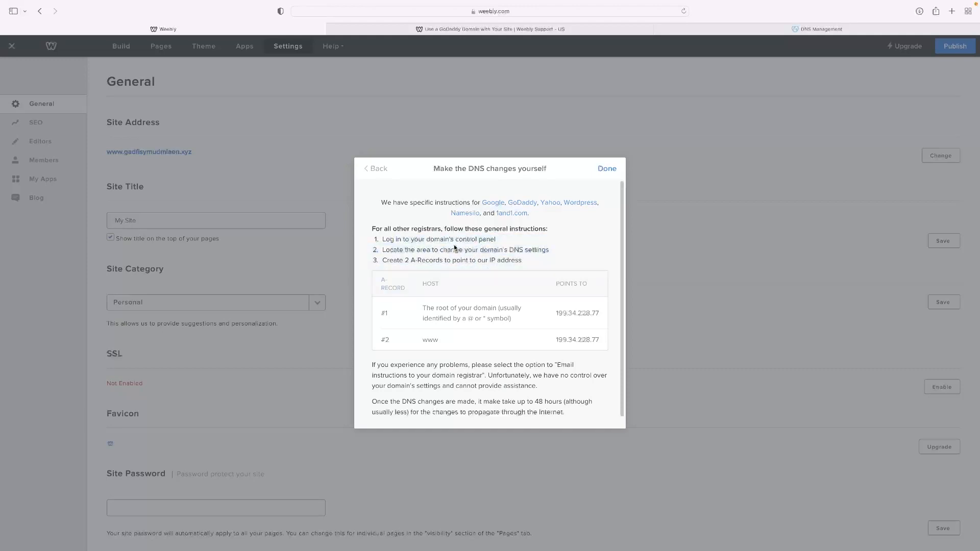
mouse_move(495, 249)
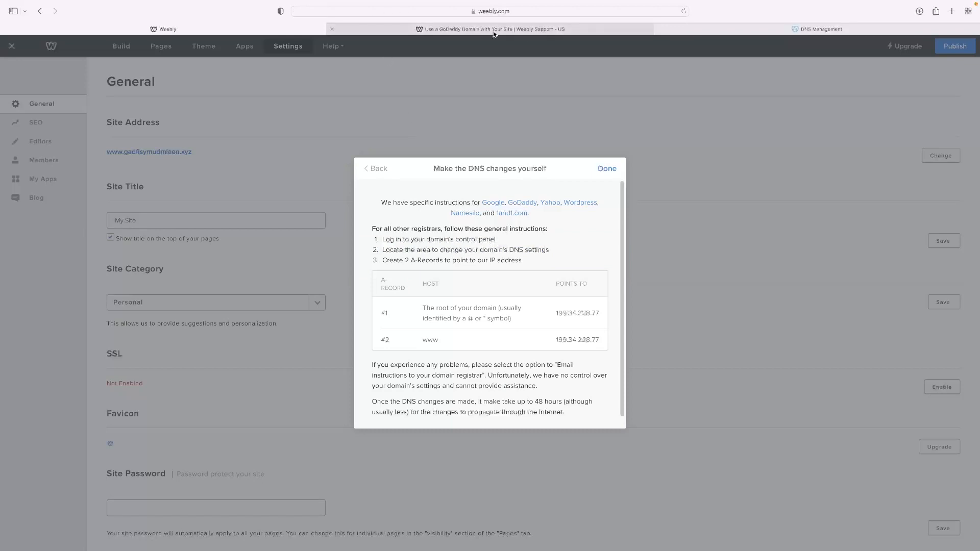
left_click(816, 28)
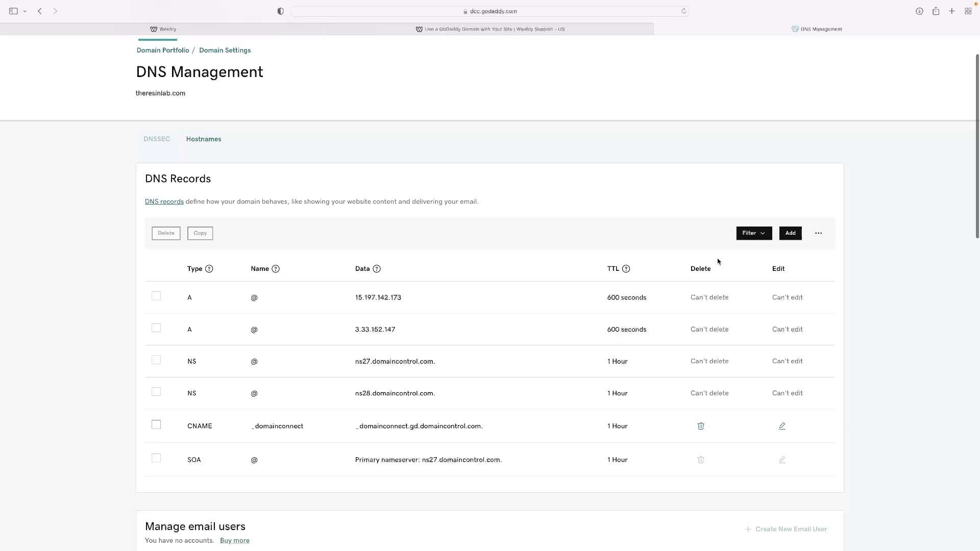
Start a new GoDaddy DNS record of type A named @
left_click(790, 233)
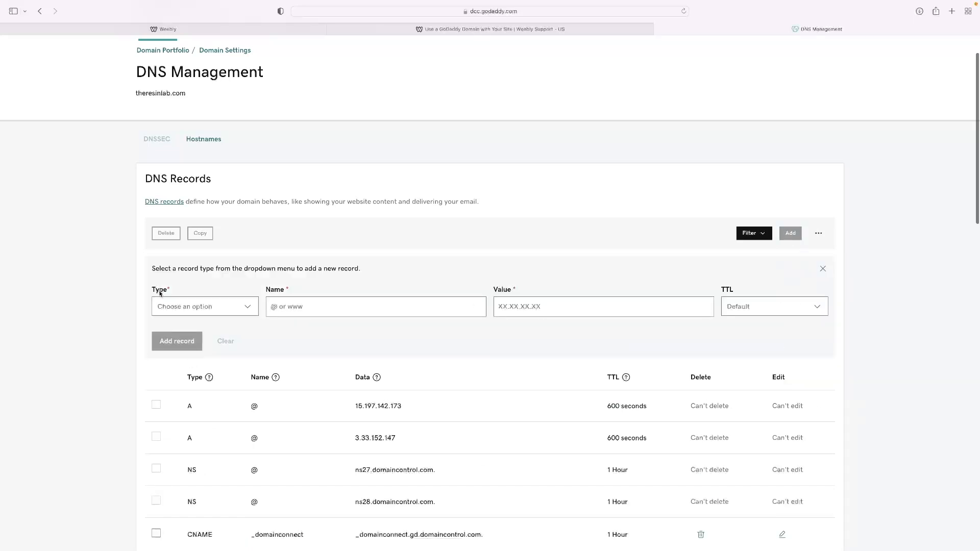
left_click(204, 306)
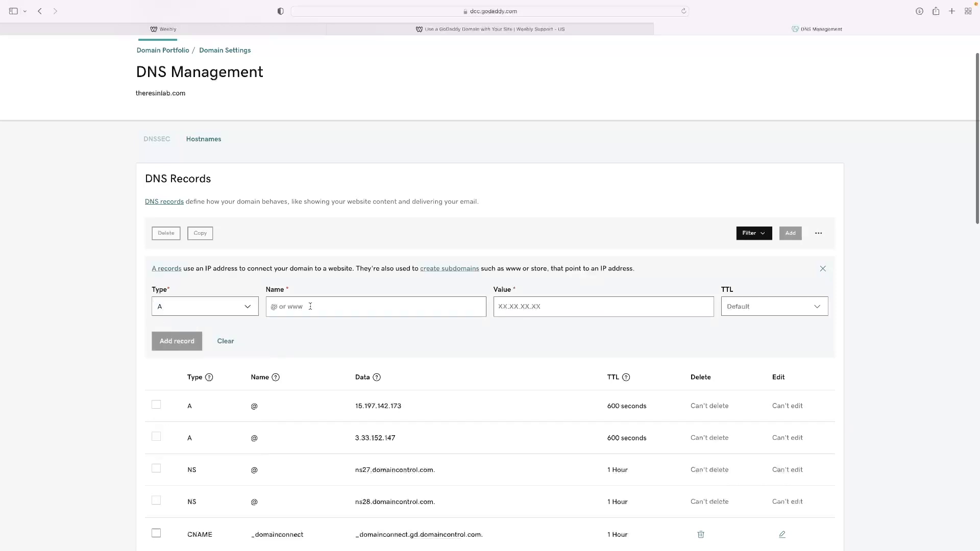
type("@")
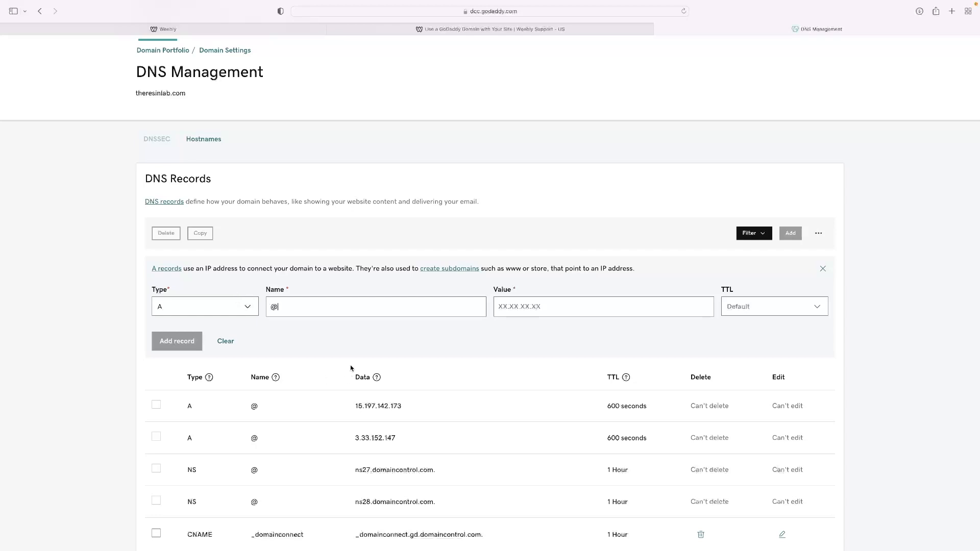
mouse_move(440, 54)
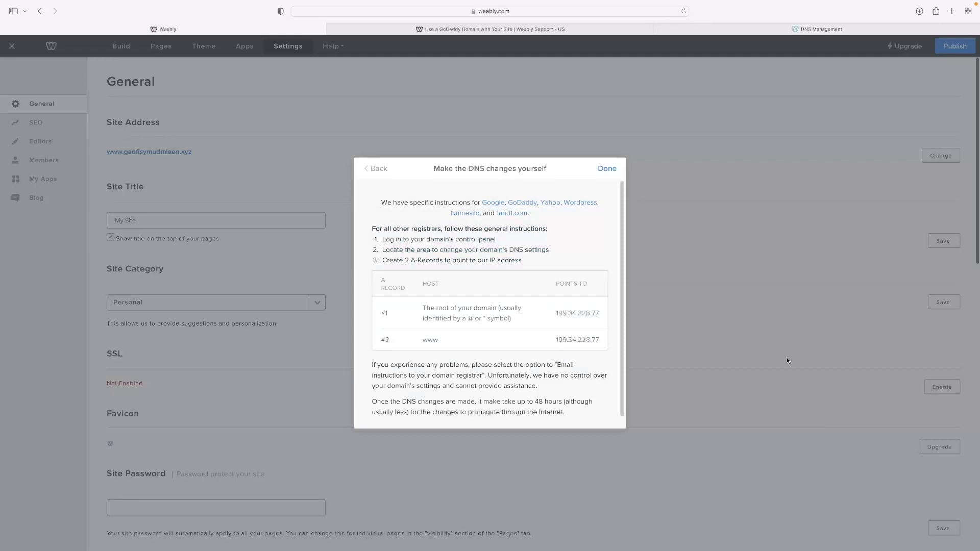
Copy Weebly's IP 199.34.228.77 into the record's value and save it
double_click(576, 313)
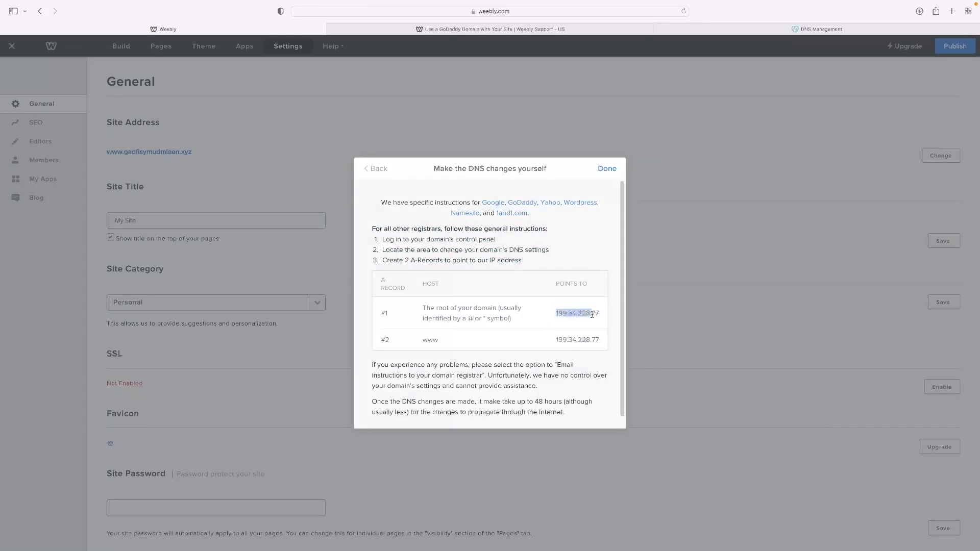
right_click(577, 312)
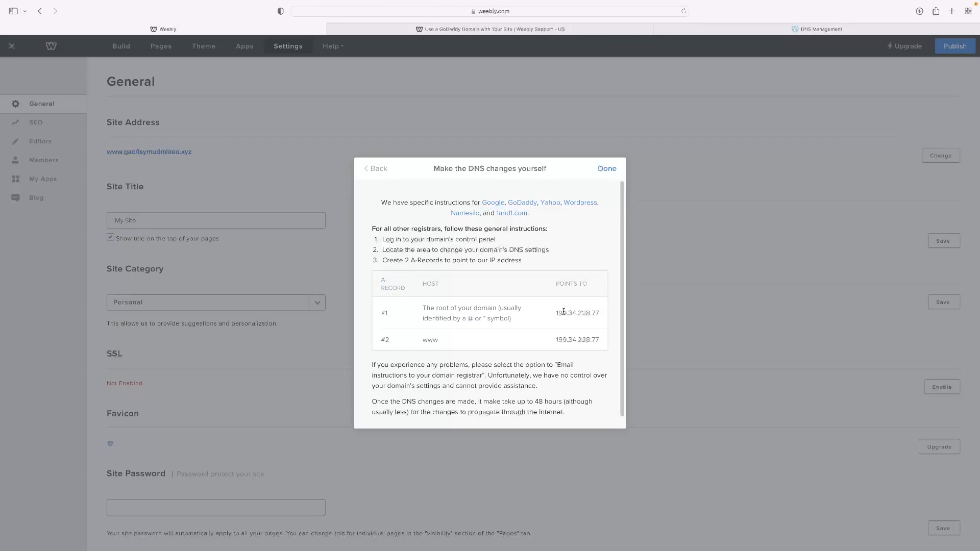
left_click(816, 29)
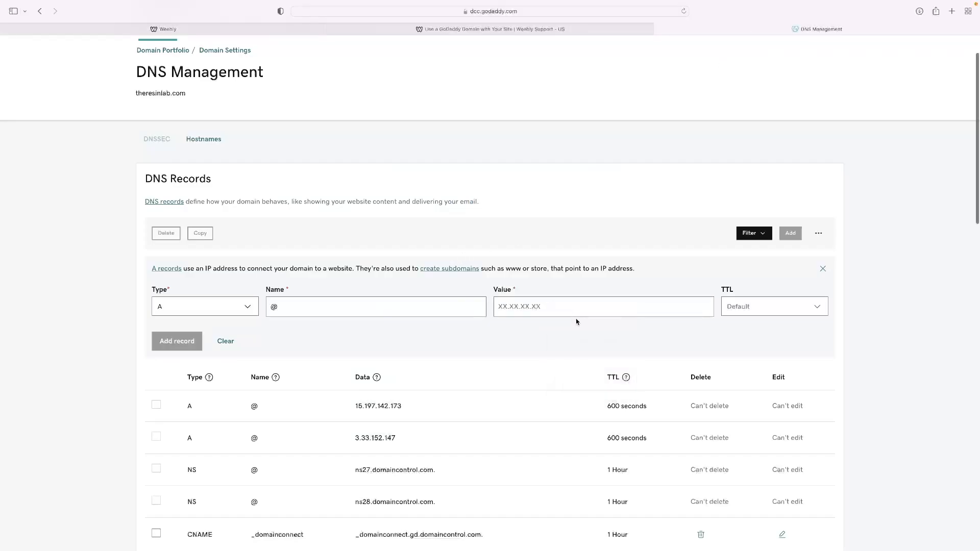
type("199.34.228.77")
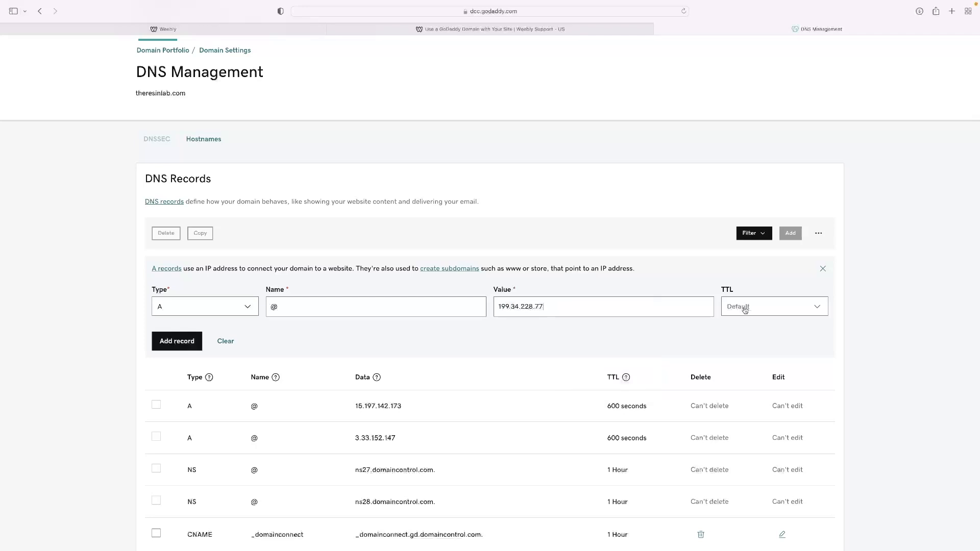
left_click(176, 340)
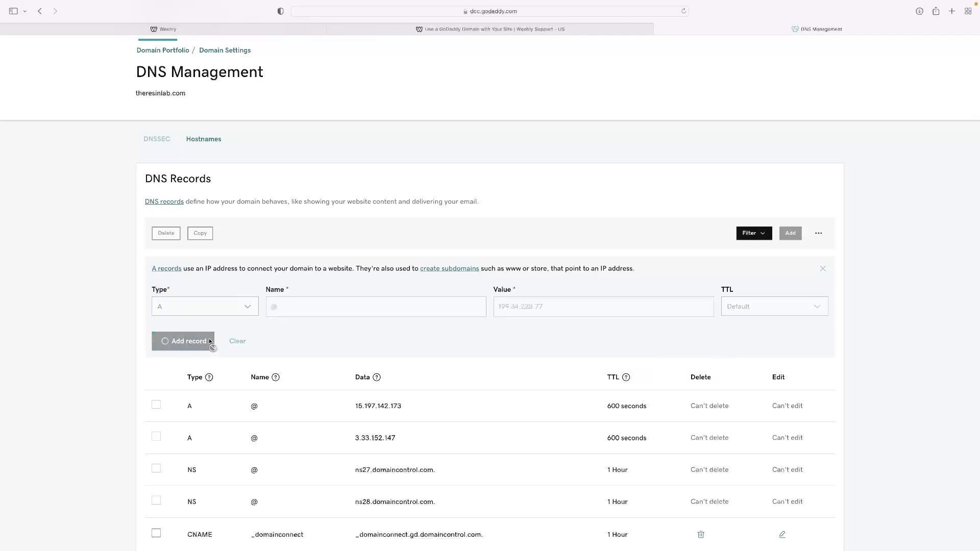
left_click(184, 340)
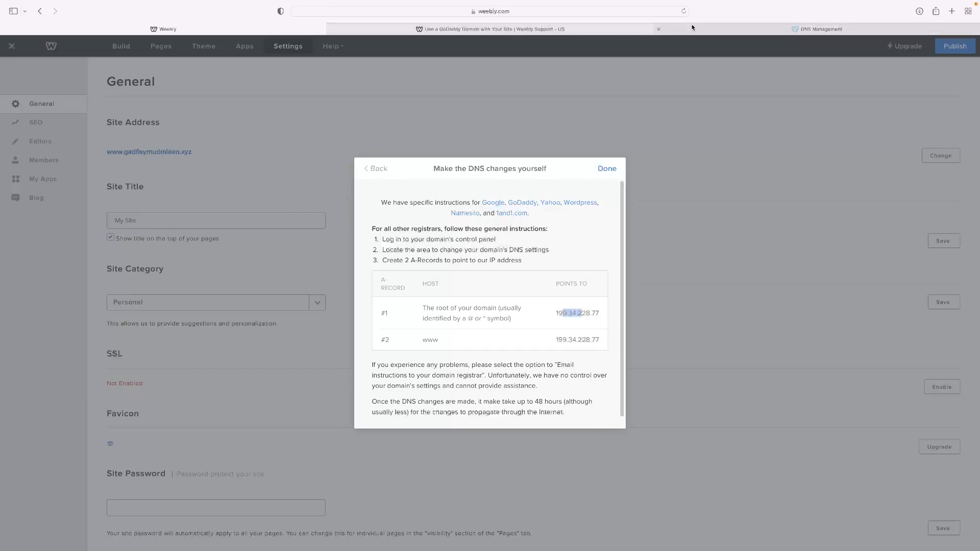
Add a www A record with value 199.34.228.77 in GoDaddy DNS
left_click(820, 29)
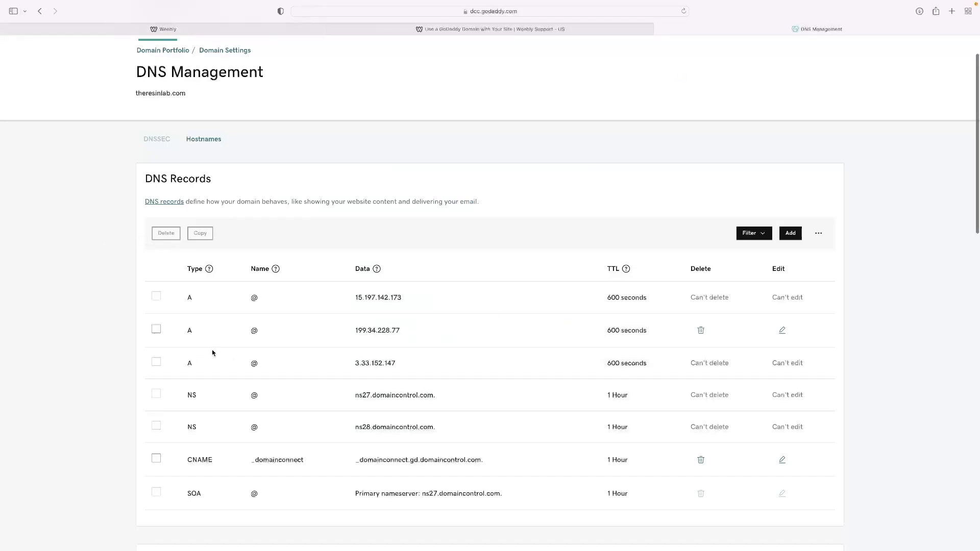
left_click(790, 233)
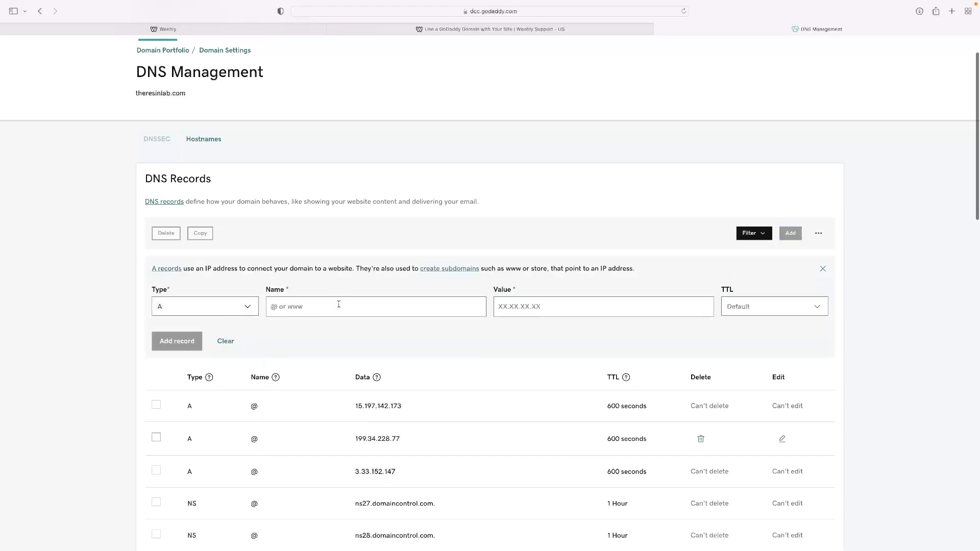
type("www")
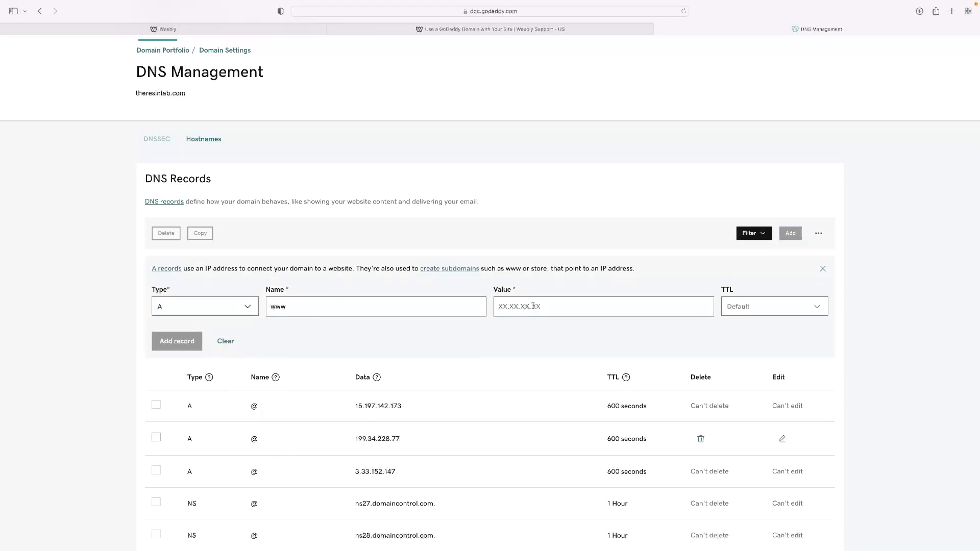
type("199.34.228.77")
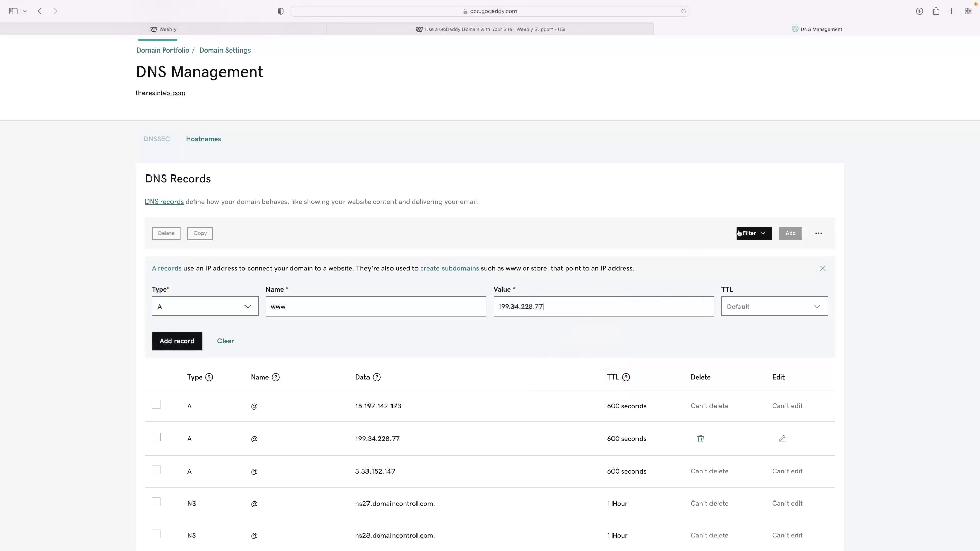
left_click(176, 341)
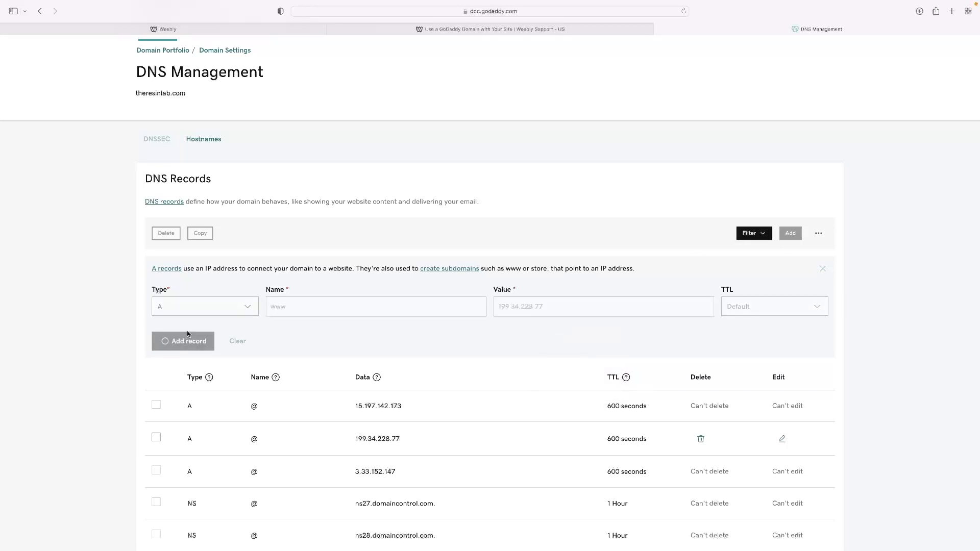
left_click(783, 438)
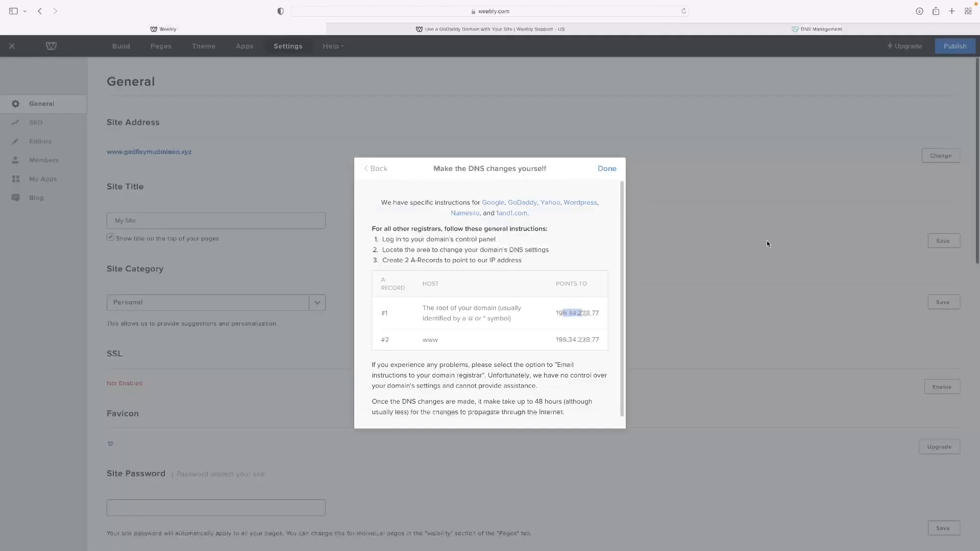
Dismiss the 'Make the DNS changes yourself' dialog with Done
left_click(605, 169)
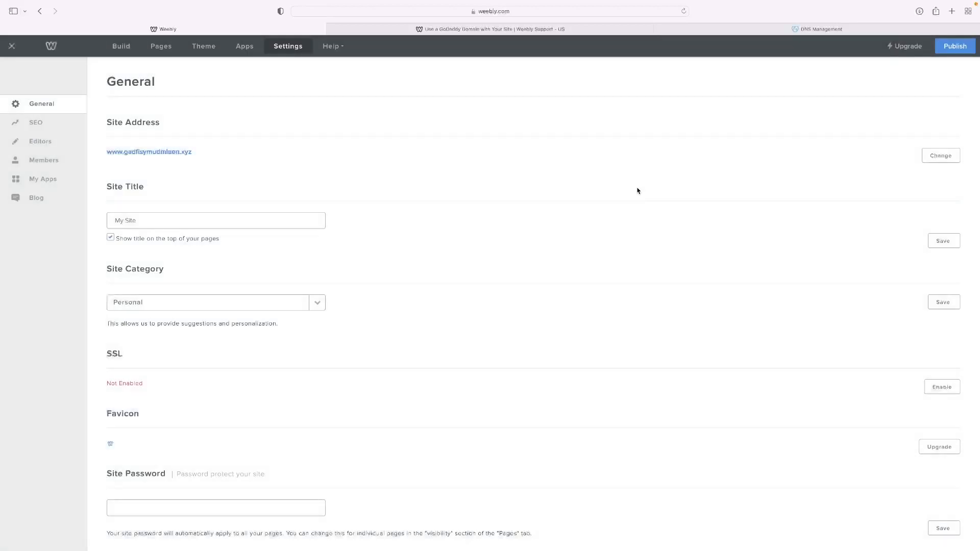
mouse_move(70, 53)
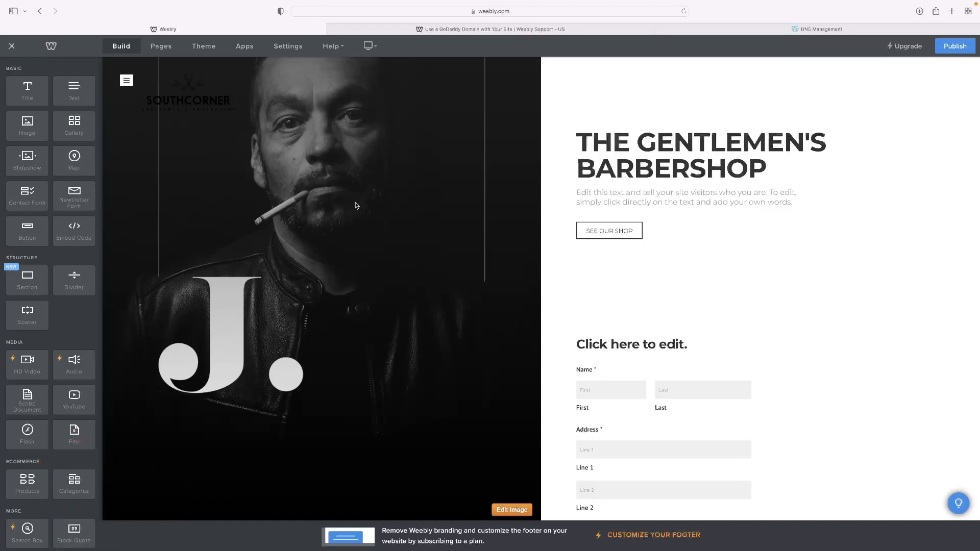
mouse_move(371, 229)
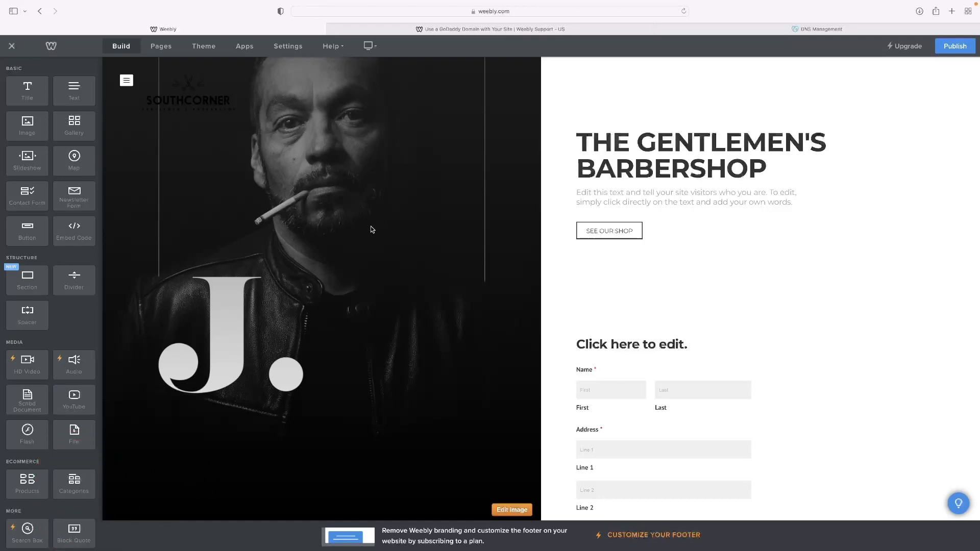